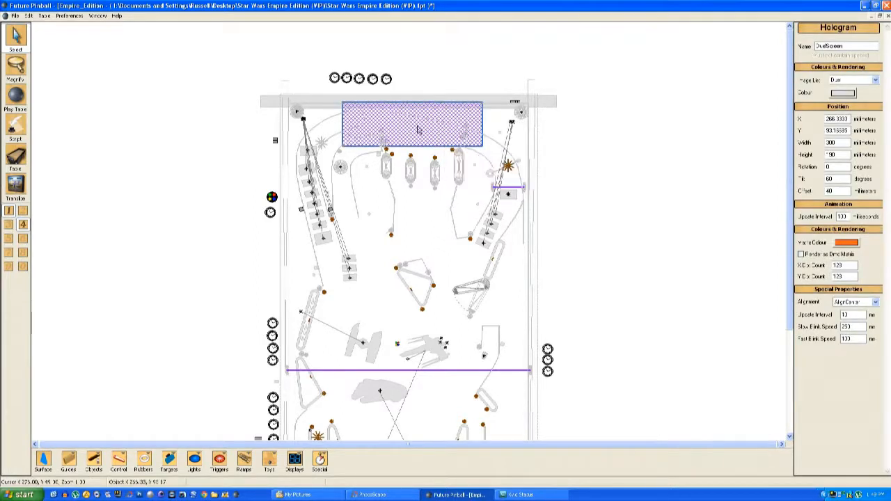
Drag the purple hologram block lower on the table layout, away from the top edge
{"action": "left_click_drag", "start_coordinate": [410, 125], "coordinate": [410, 164]}
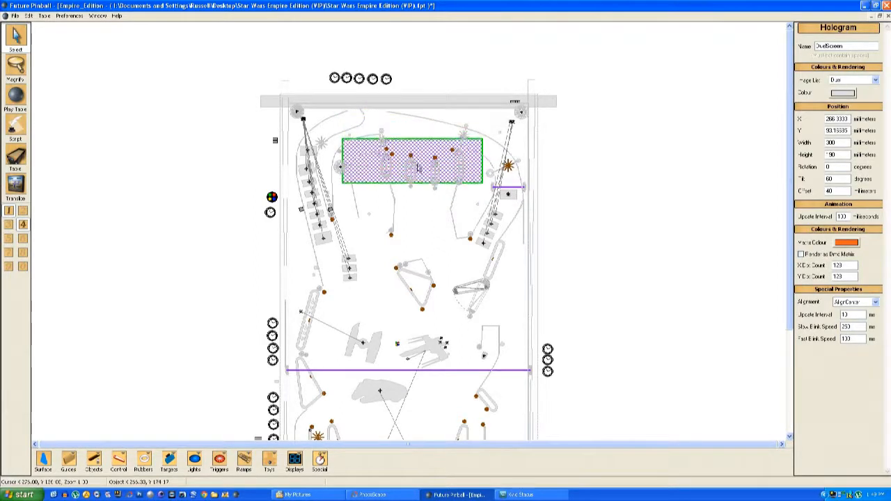
{"action": "left_click_drag", "start_coordinate": [417, 164], "coordinate": [418, 184]}
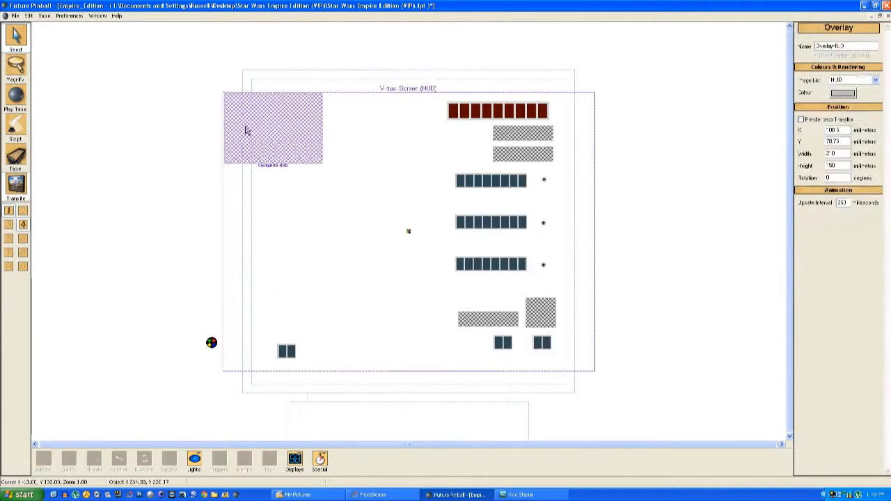
Select the purple Overlay object on the Translite/HUD layout for repositioning
{"action": "left_click", "coordinate": [271, 128]}
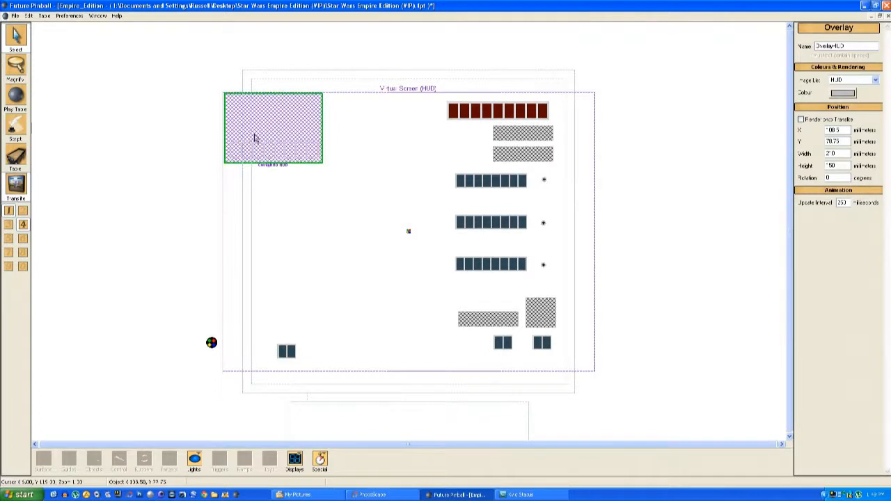